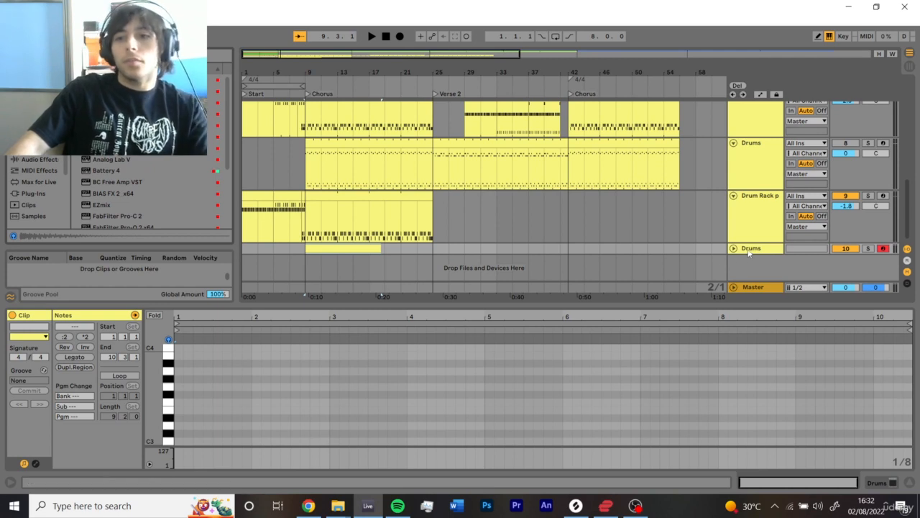
- Scroll the arrangement down to reach the Drums track for the new chorus clip
scroll(down, 3)
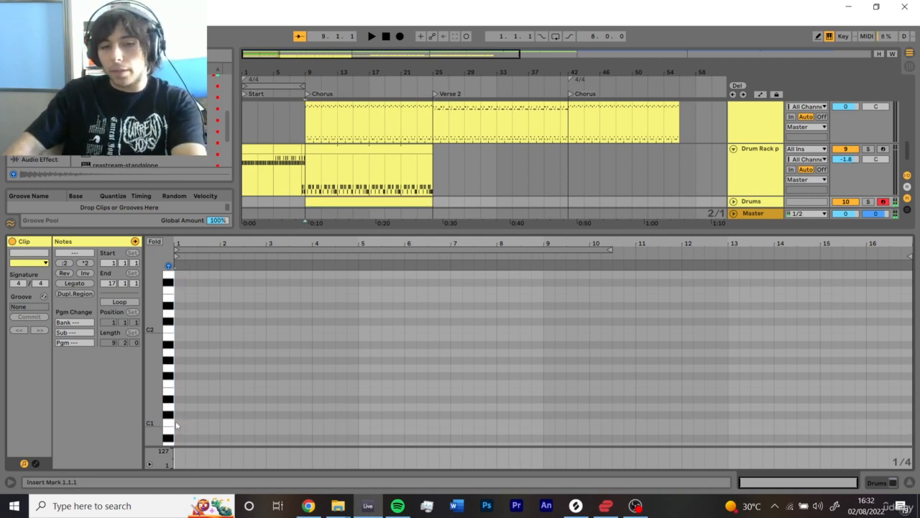
- Audition the C1 drum sound and the two rows just above it in the piano roll
click(168, 423)
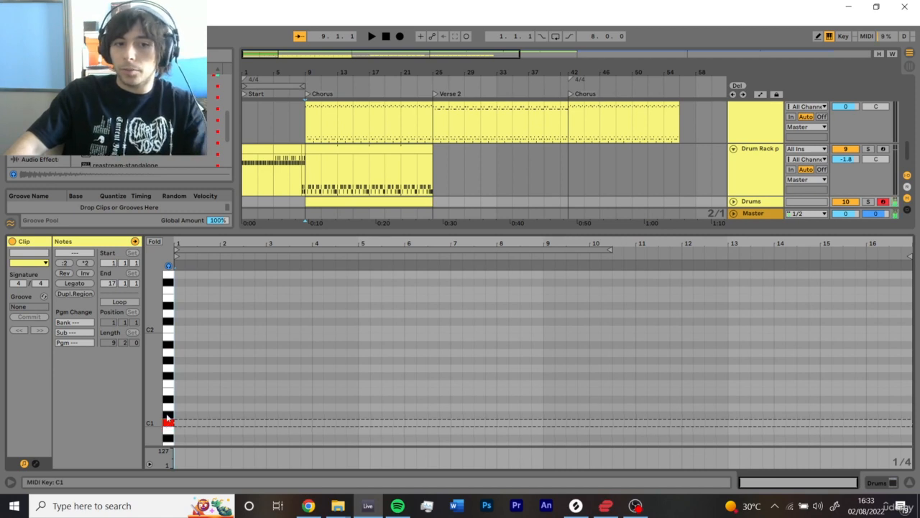
click(168, 397)
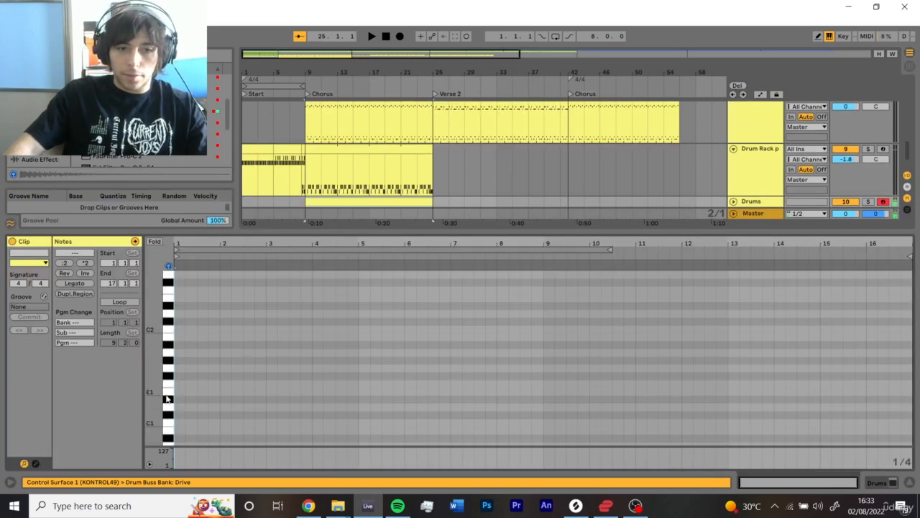
click(168, 368)
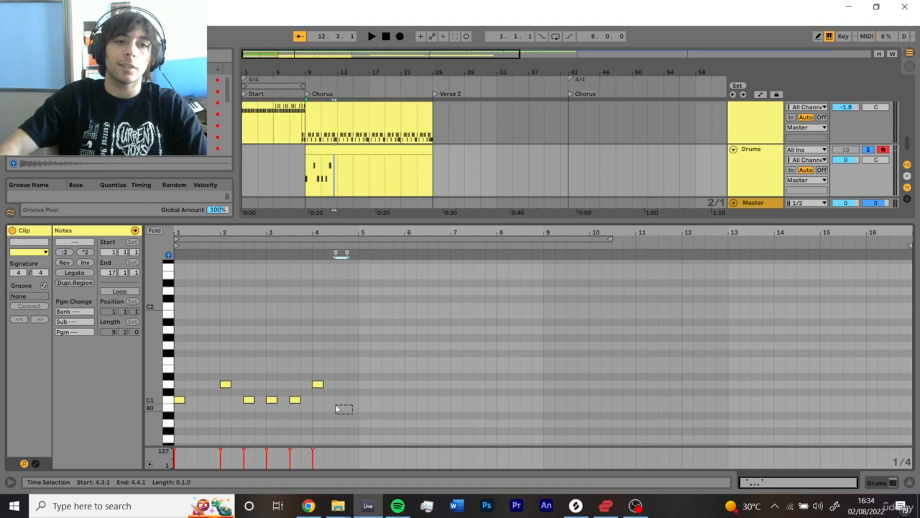
- Select the empty span late in bar 4 and shorten the clip loop to the opening phrase
drag(180, 357, 345, 414)
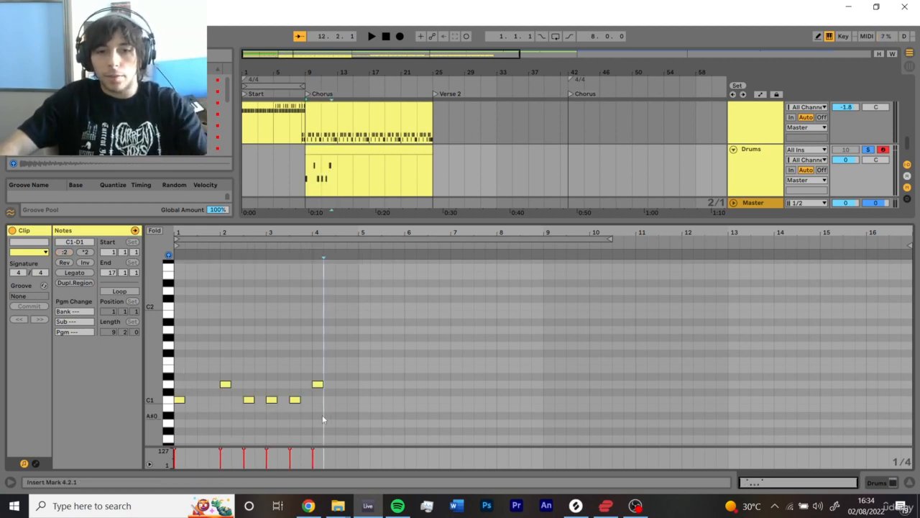
drag(175, 256, 310, 256)
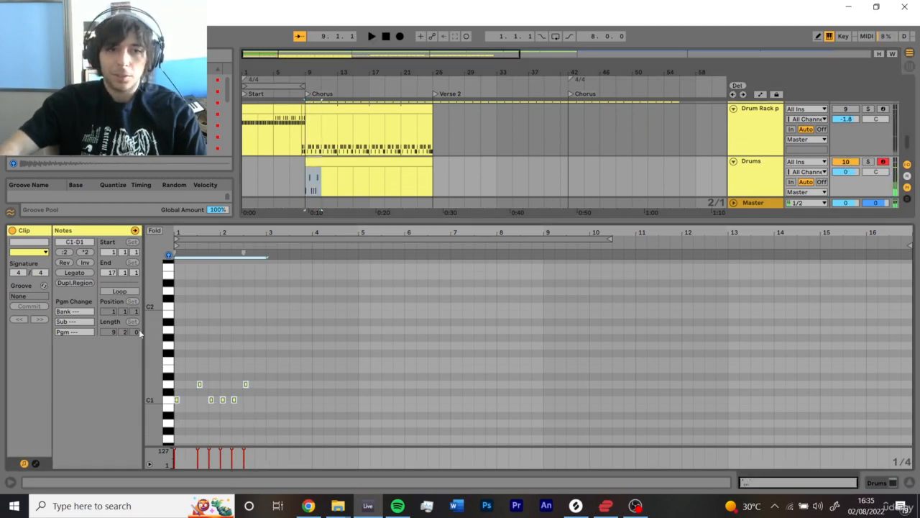
- Switch from the note editor to the Drums track's Device View
click(371, 36)
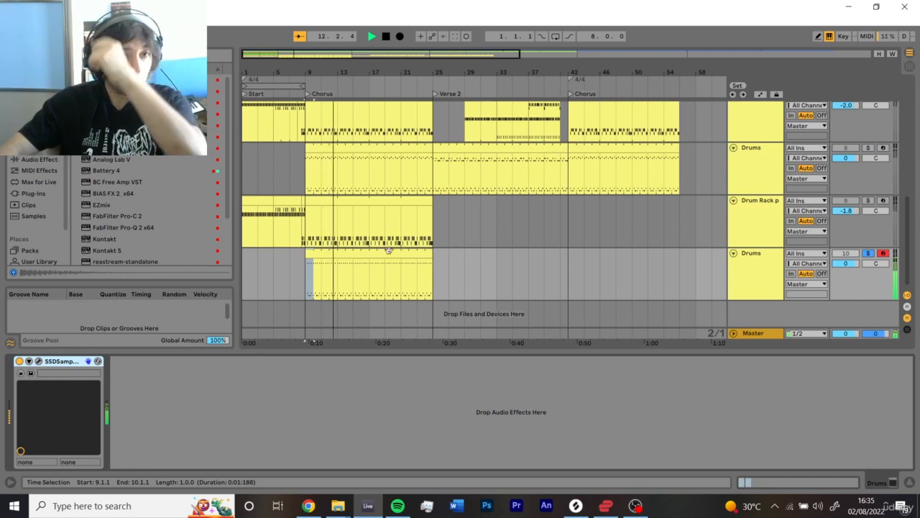
- Add Drum Buss to the drum track, stop chorus playback and adjust its Transients amount
click(386, 36)
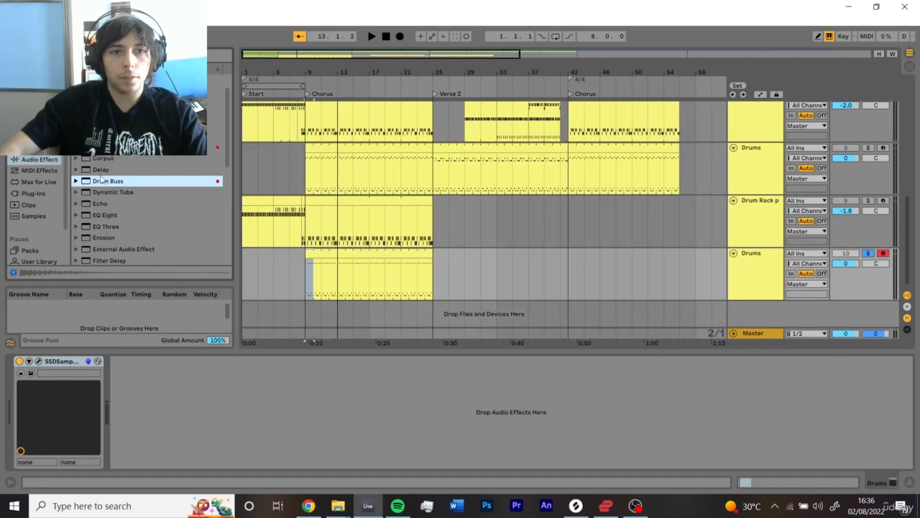
double_click(107, 181)
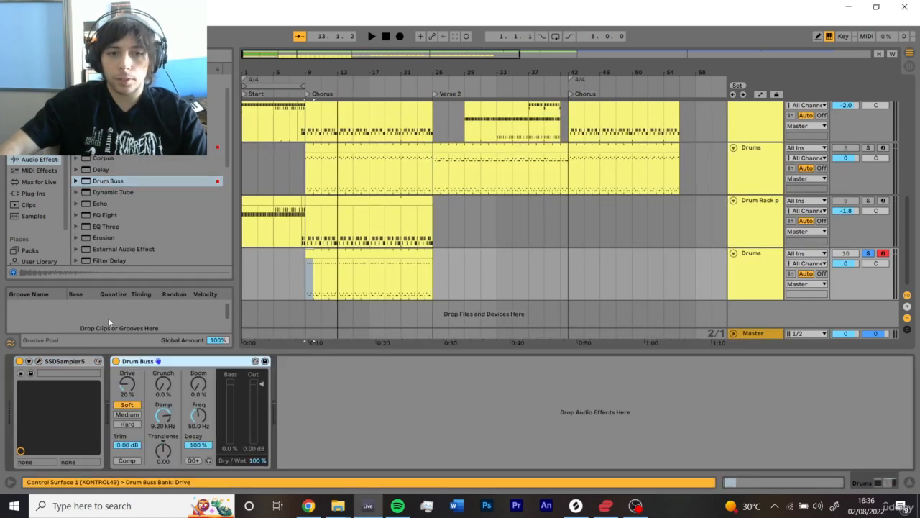
click(371, 36)
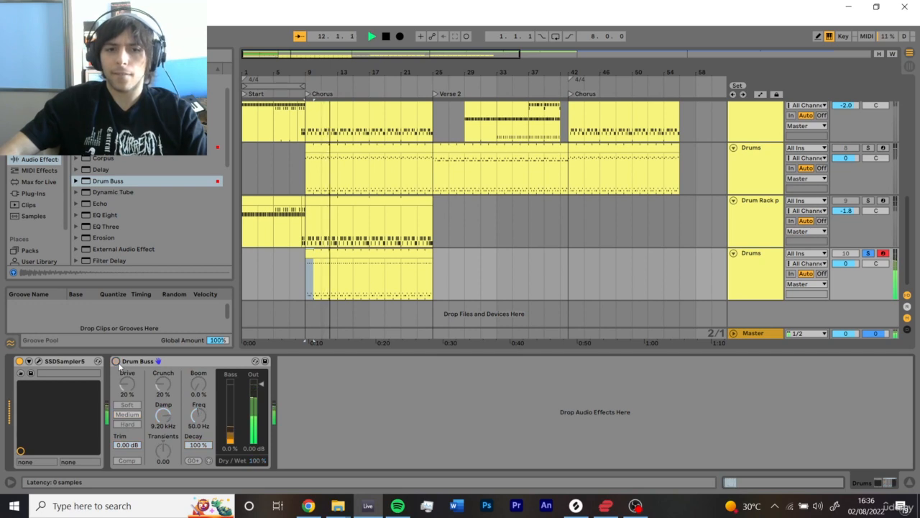
click(126, 414)
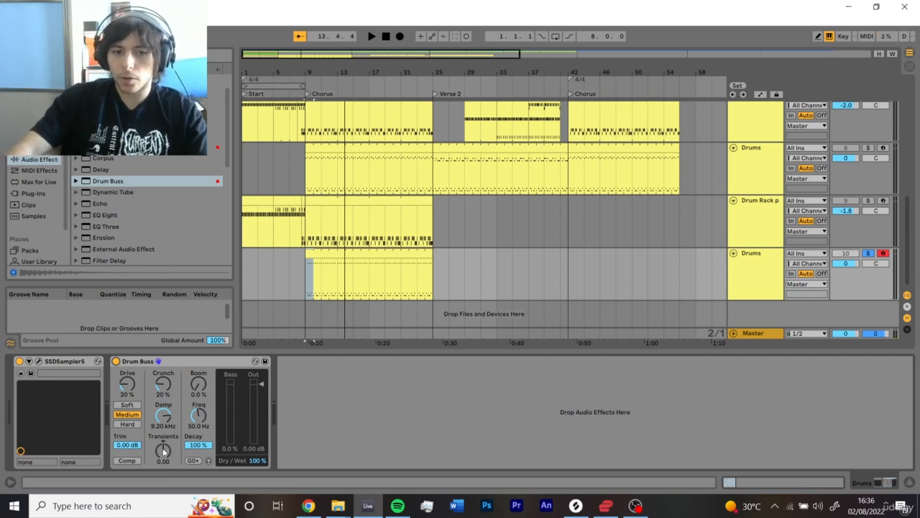
drag(164, 451, 164, 439)
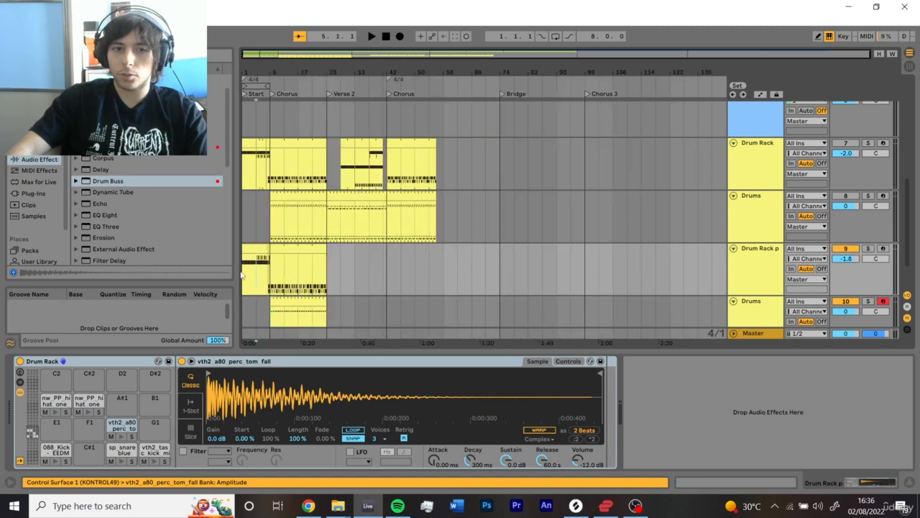
- Bring the drum clip's note editor back into view for reviewing its pattern
click(371, 35)
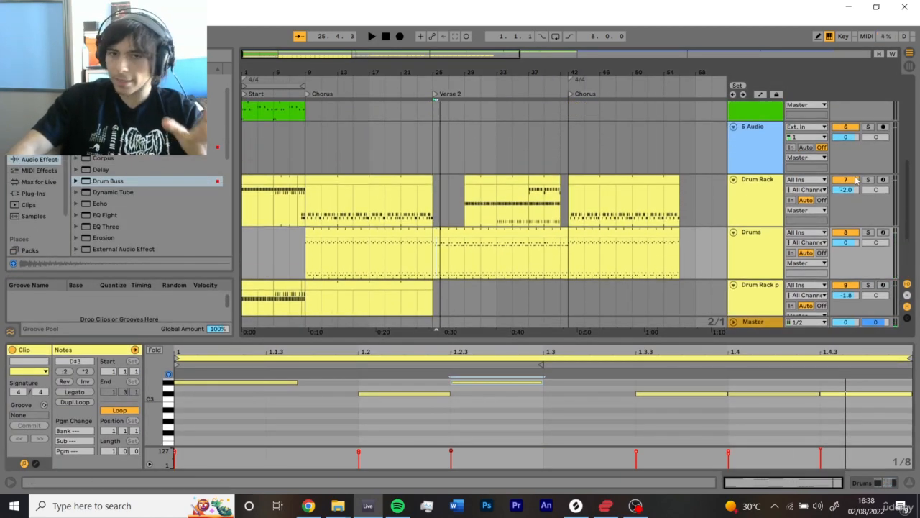
- Start the verse drum clip and place two kick notes on C1 across its opening bar
click(846, 189)
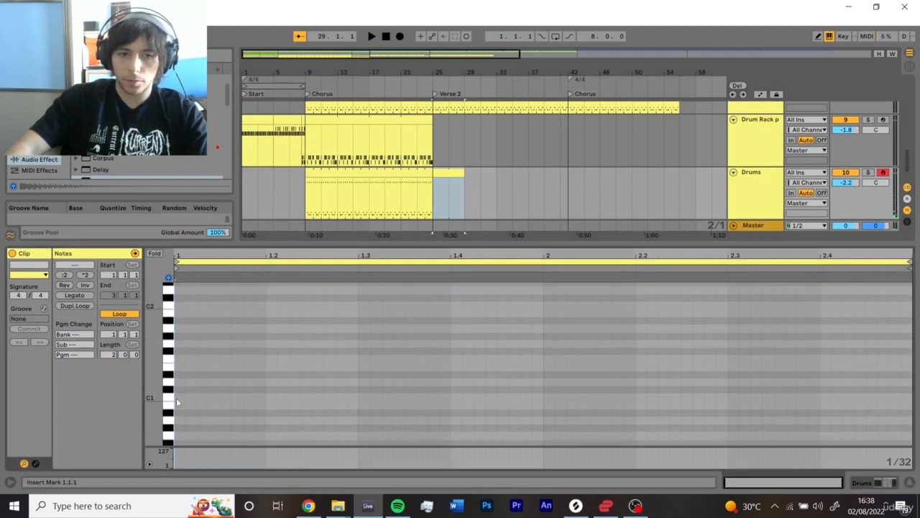
click(288, 383)
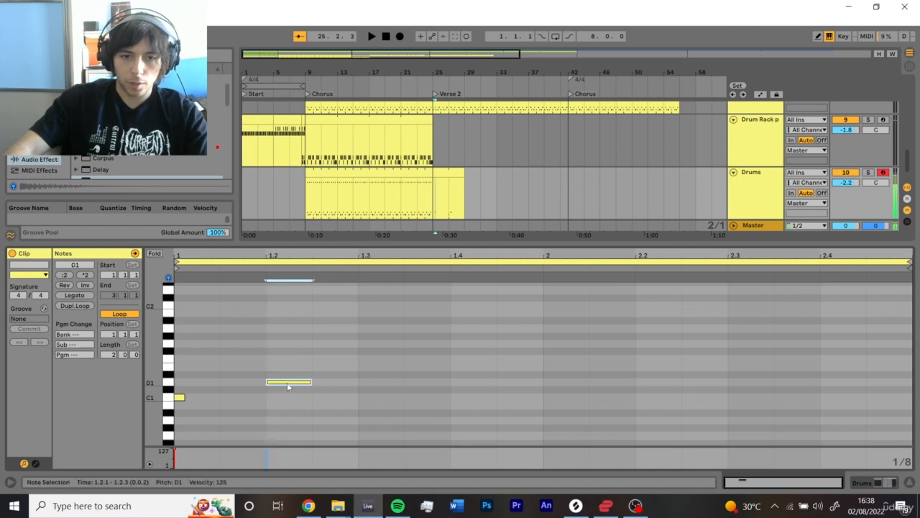
click(334, 397)
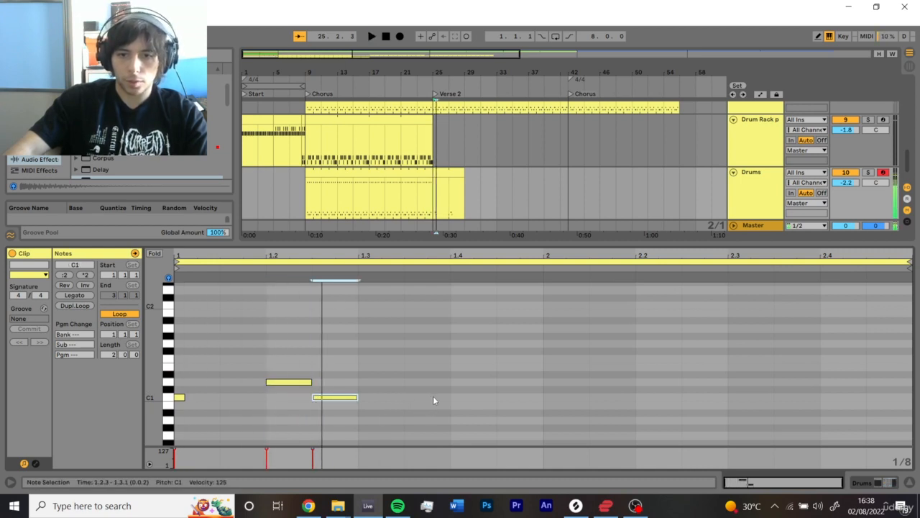